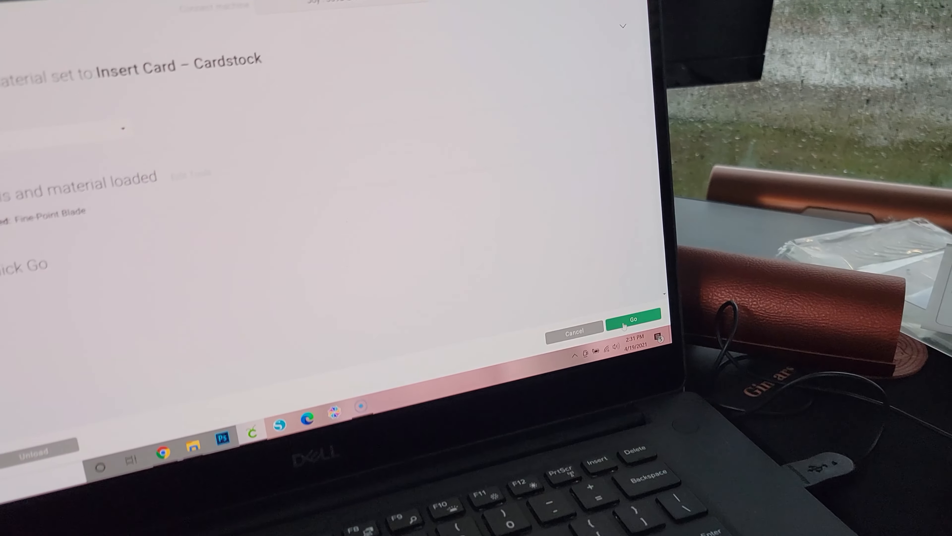
Start the Love You Mom Heart Card cut job on the Cricut Joy via Go.
{"action": "left_click", "coordinate": [632, 318]}
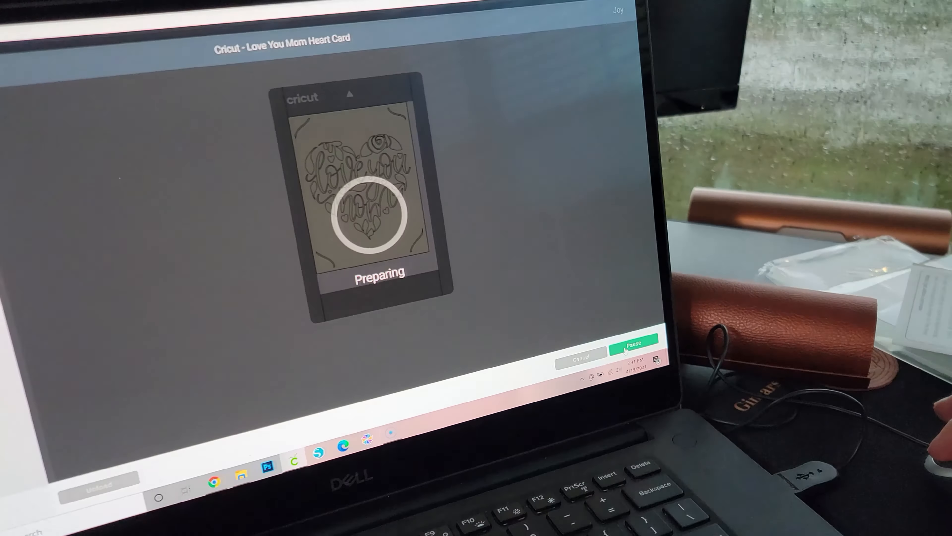